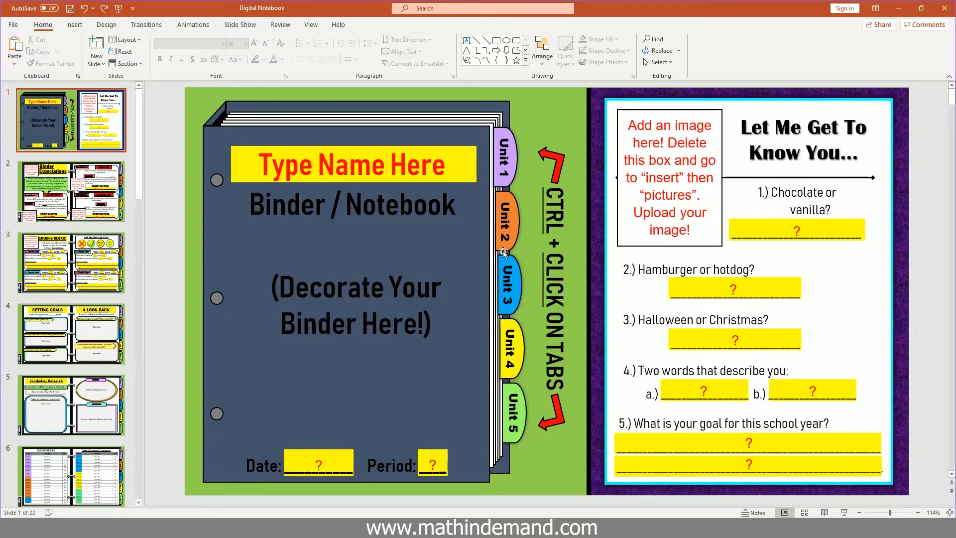
mouse_move(526, 302)
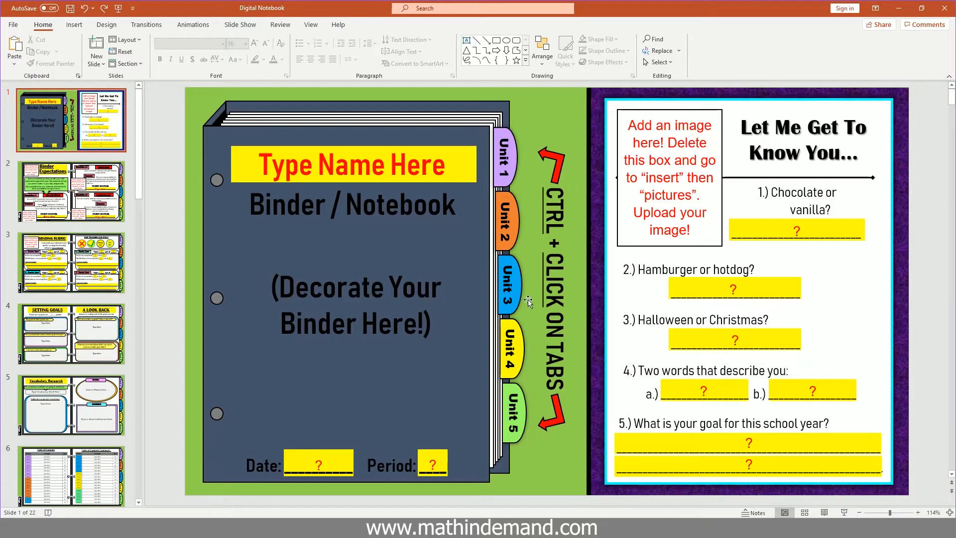
mouse_move(513, 165)
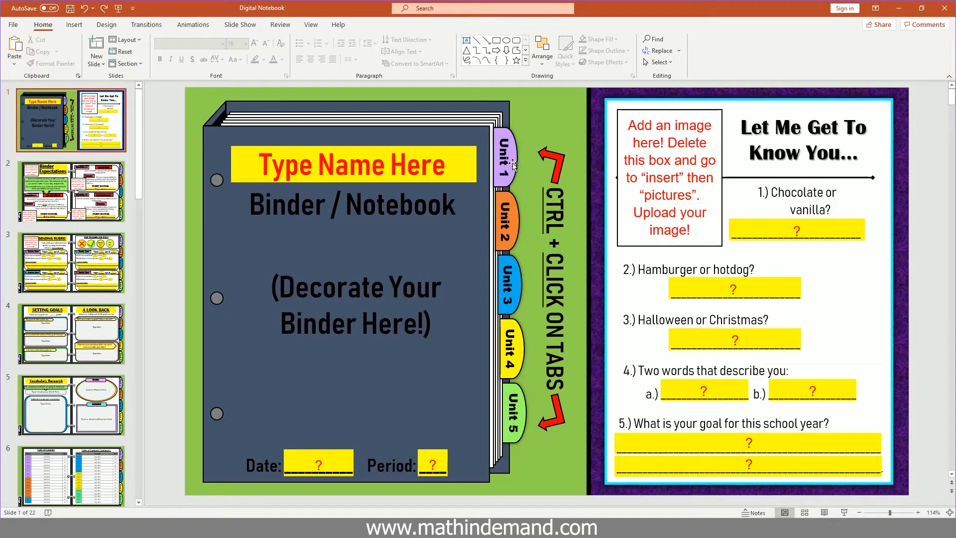
Step: Select the purple Unit 1 tab shape on the slide 1 binder cover
left_click(503, 156)
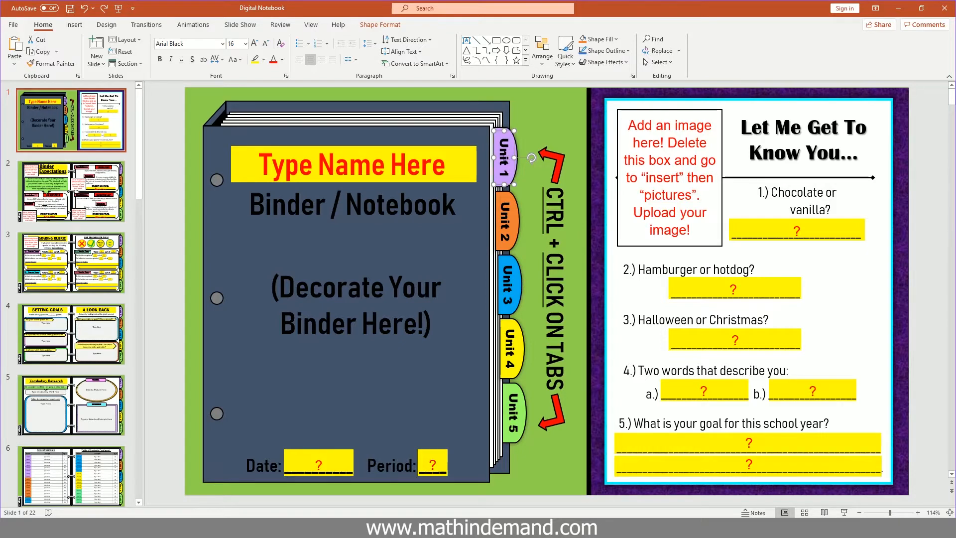
scroll("down", 3)
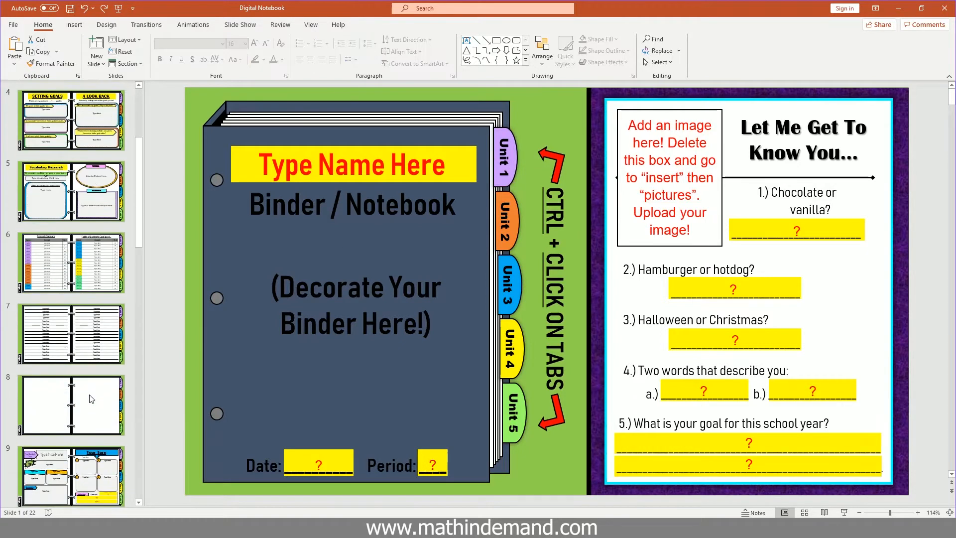
left_click(72, 401)
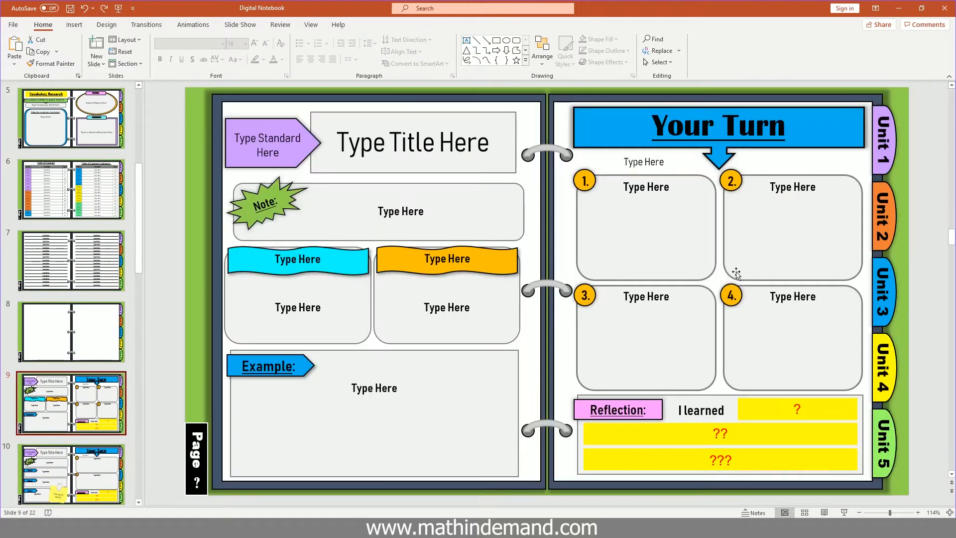
scroll("up", 3)
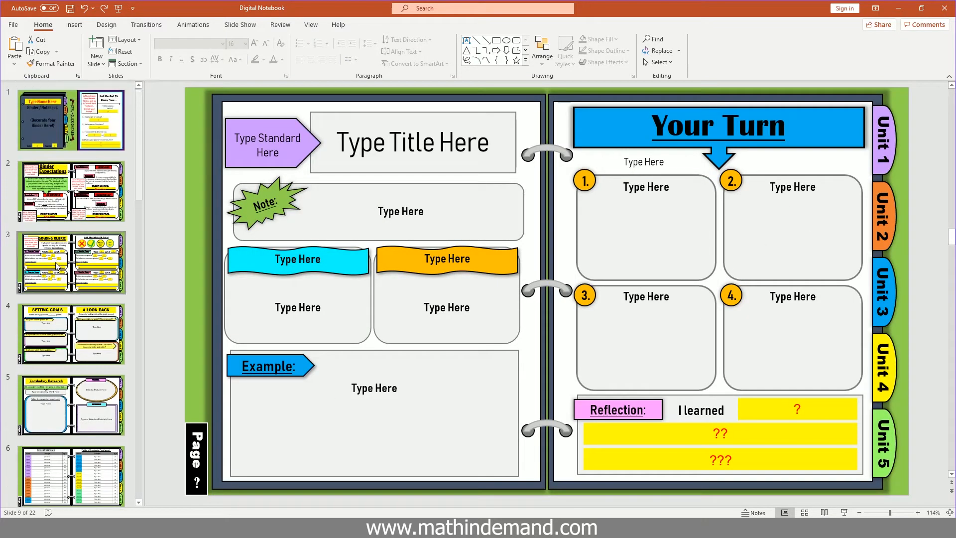
scroll("down", 3)
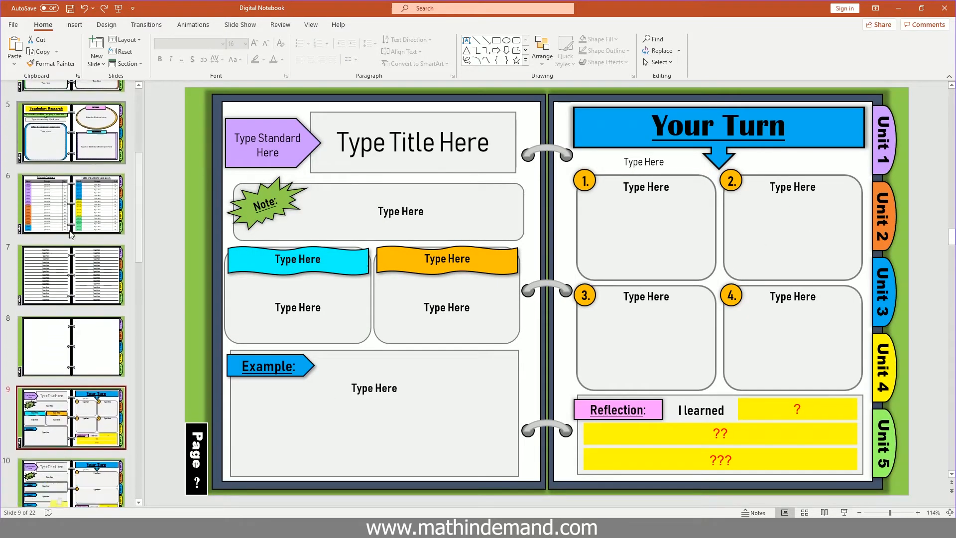
scroll("down", 3)
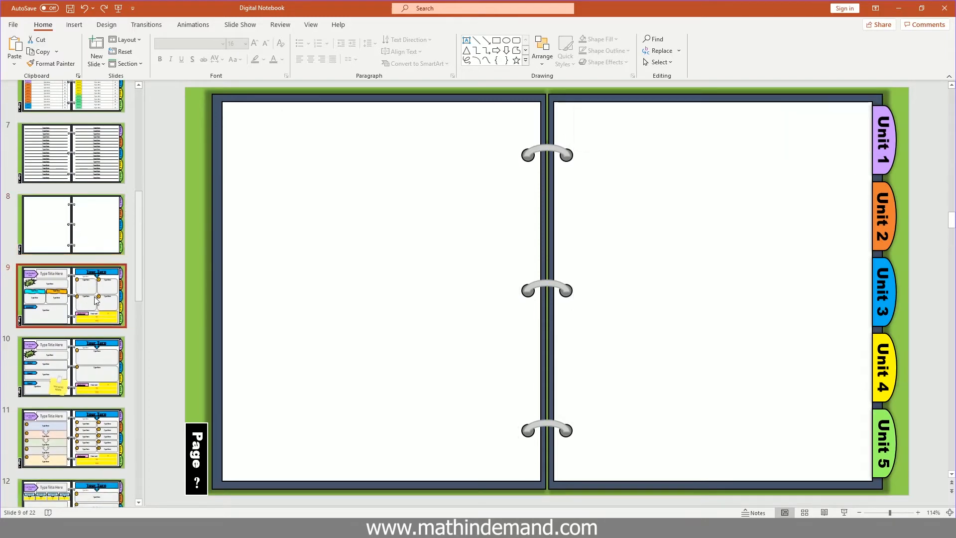
left_click(70, 295)
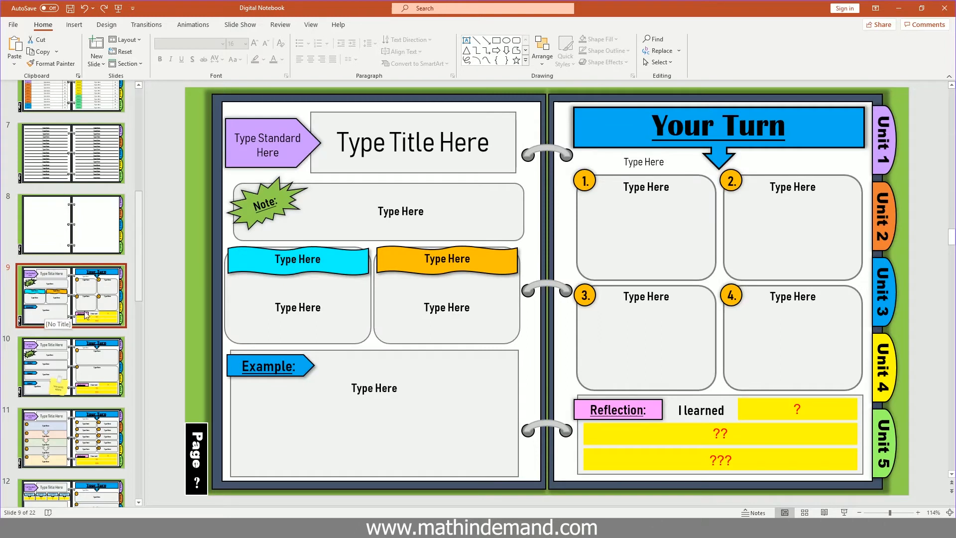
mouse_move(61, 305)
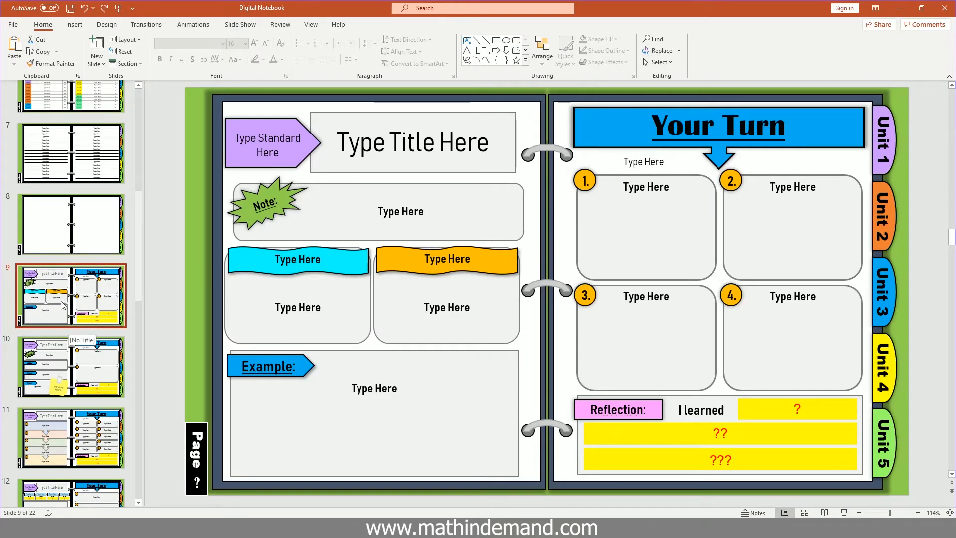
mouse_move(12, 271)
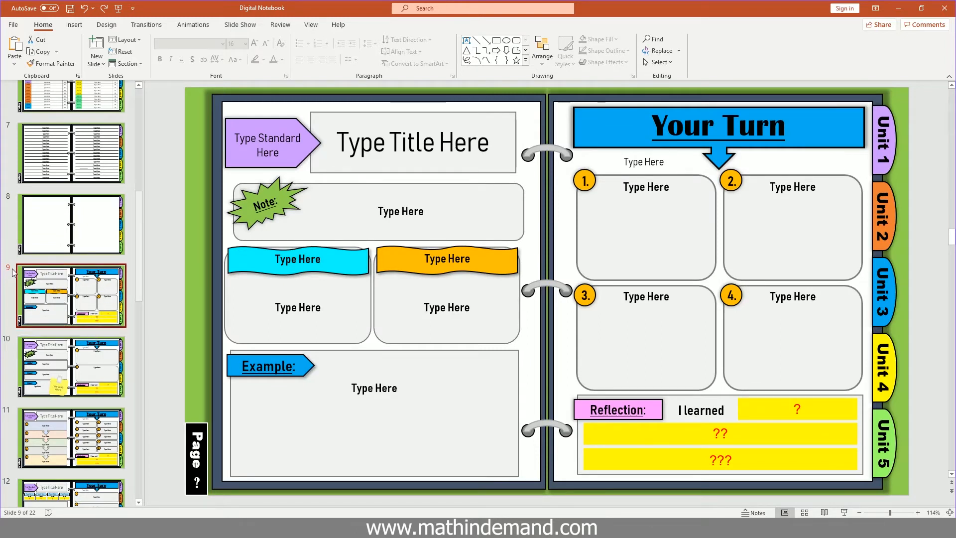
scroll("up", 3)
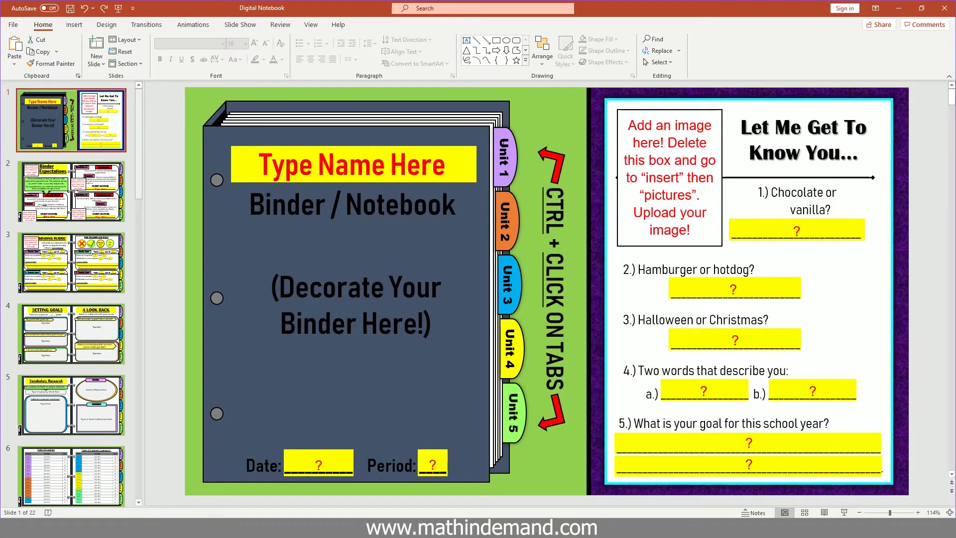
Step: Reselect the Unit 1 tab and open the Insert tab's Link dropdown
left_click(503, 157)
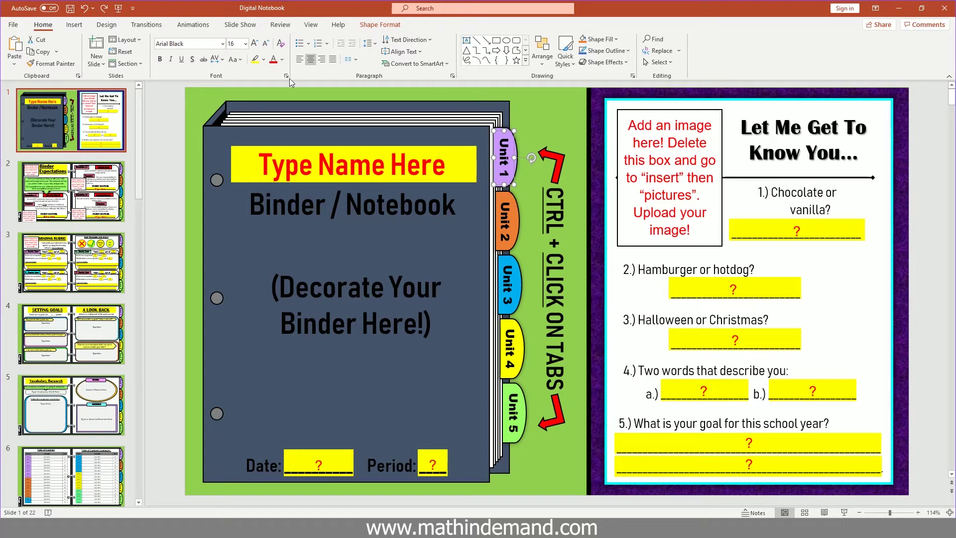
left_click(74, 24)
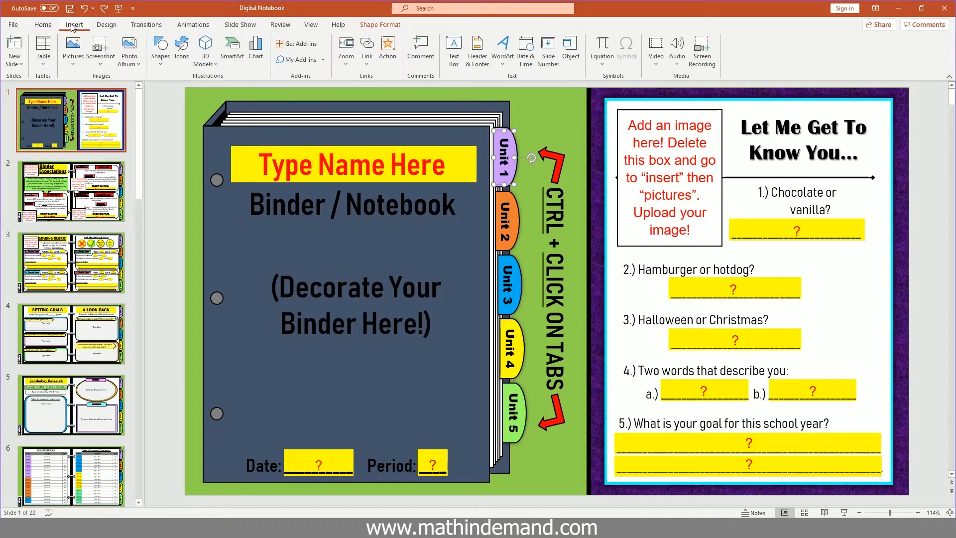
mouse_move(367, 49)
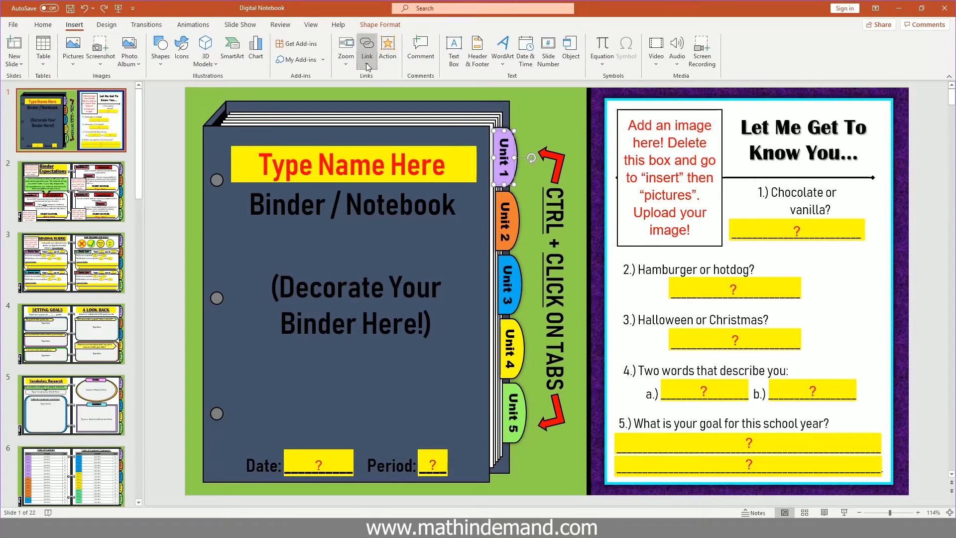
left_click(367, 46)
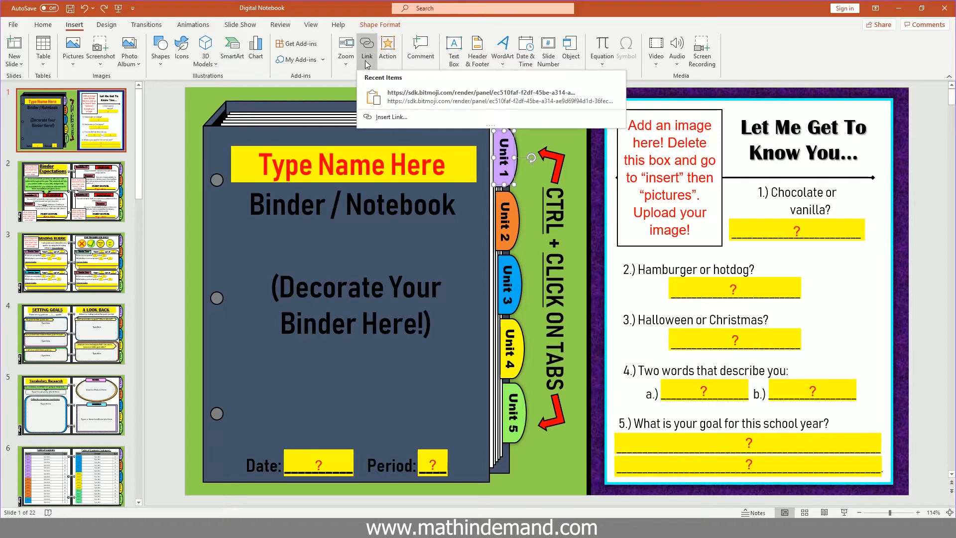
Step: Insert a Place in This Document hyperlink from the Unit 1 tab to Slide 9
left_click(391, 117)
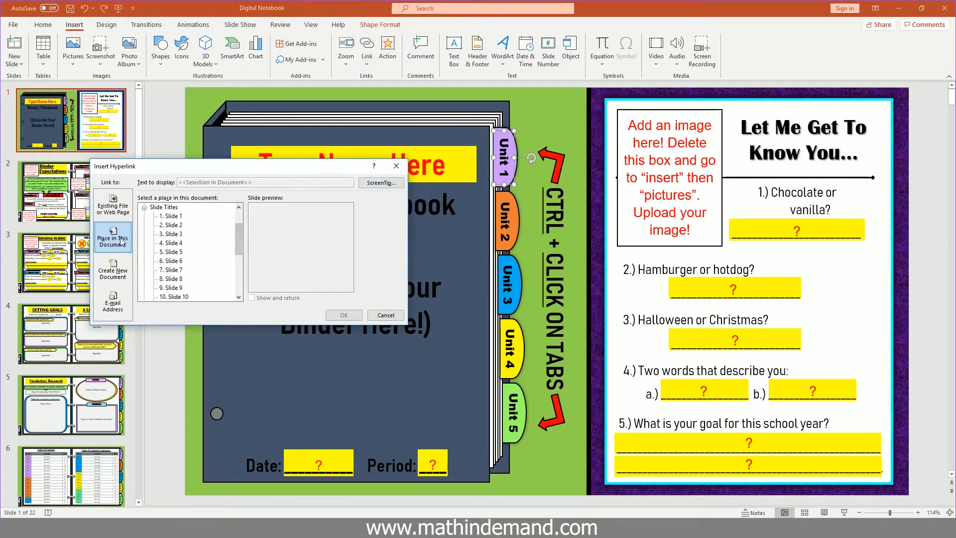
left_click(113, 204)
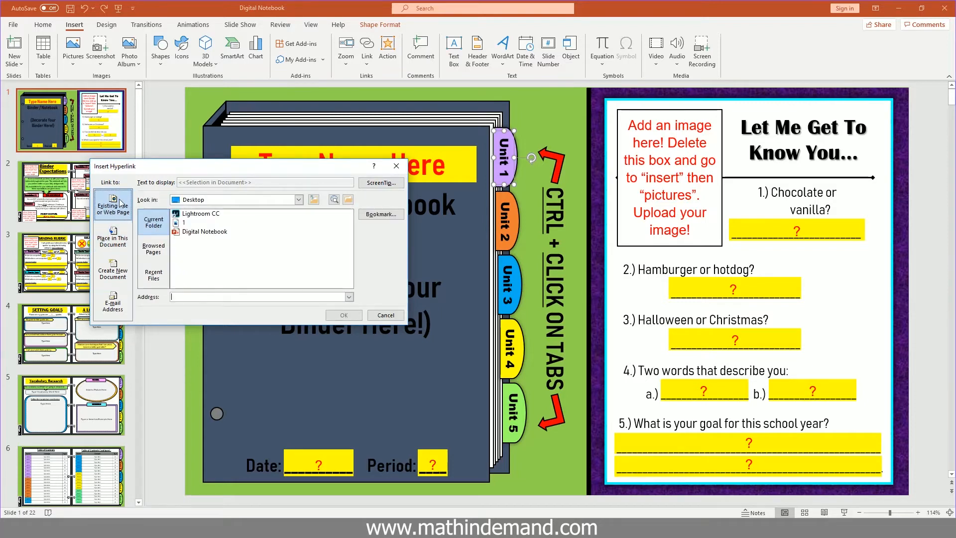
mouse_move(112, 238)
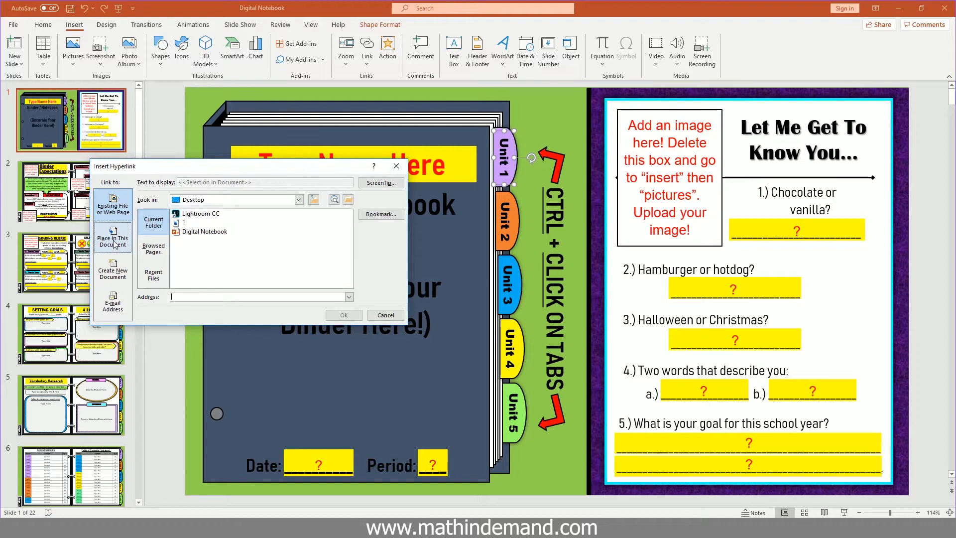
left_click(112, 238)
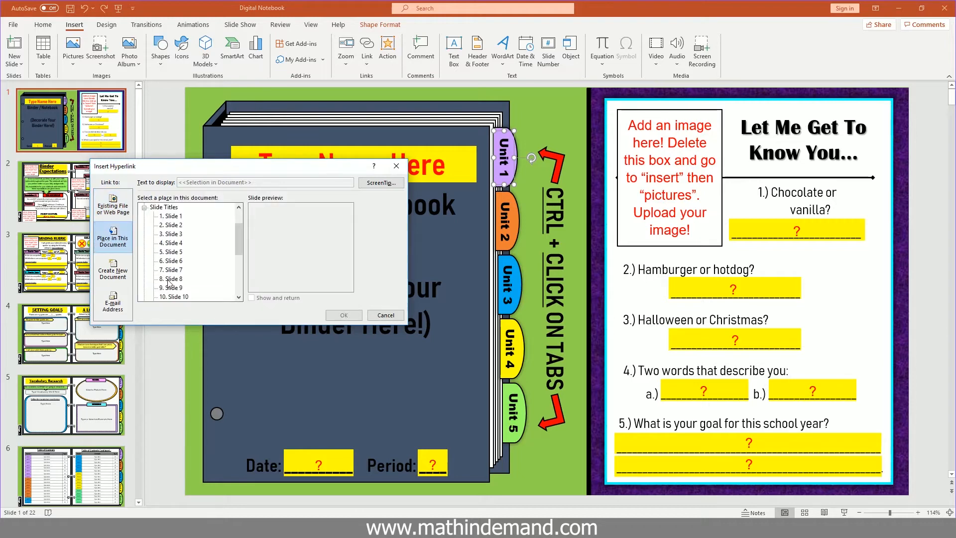
left_click(173, 287)
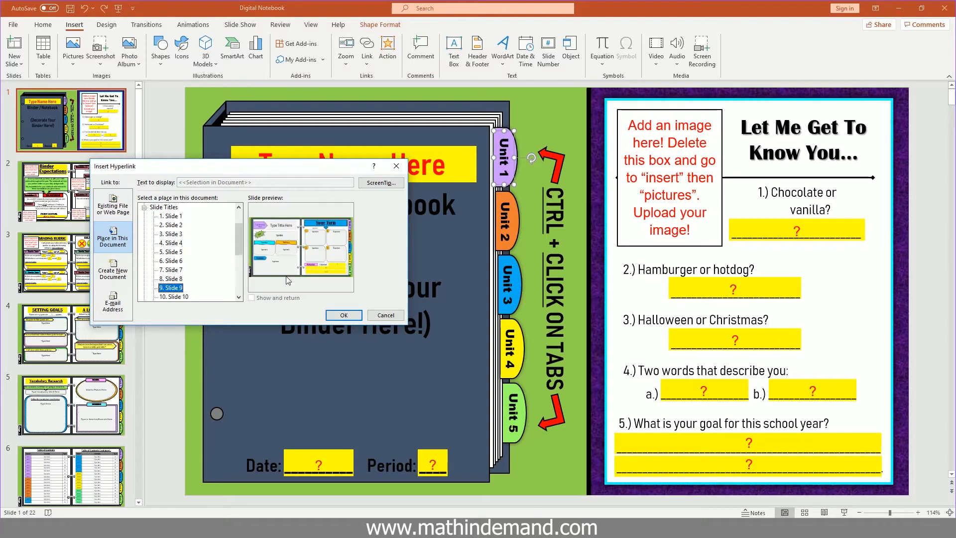
mouse_move(327, 260)
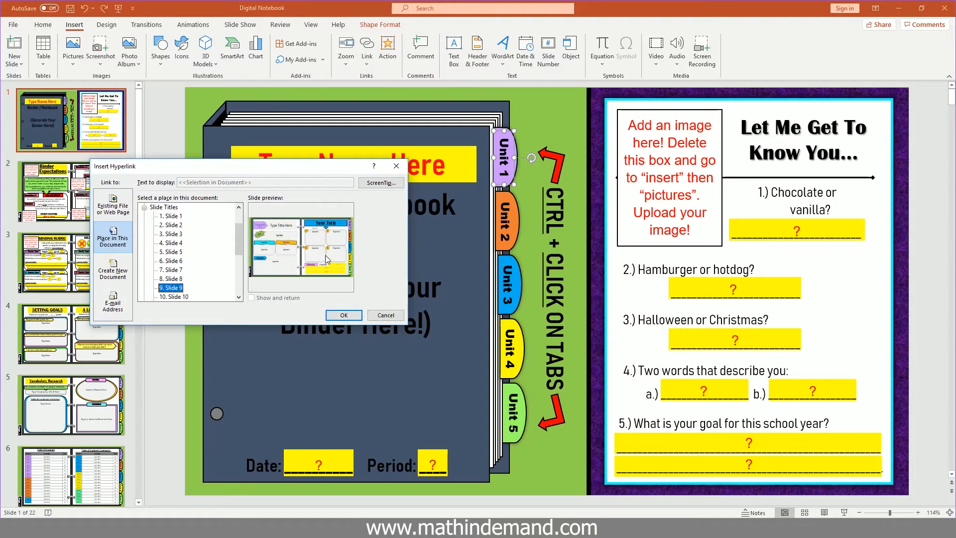
mouse_move(314, 245)
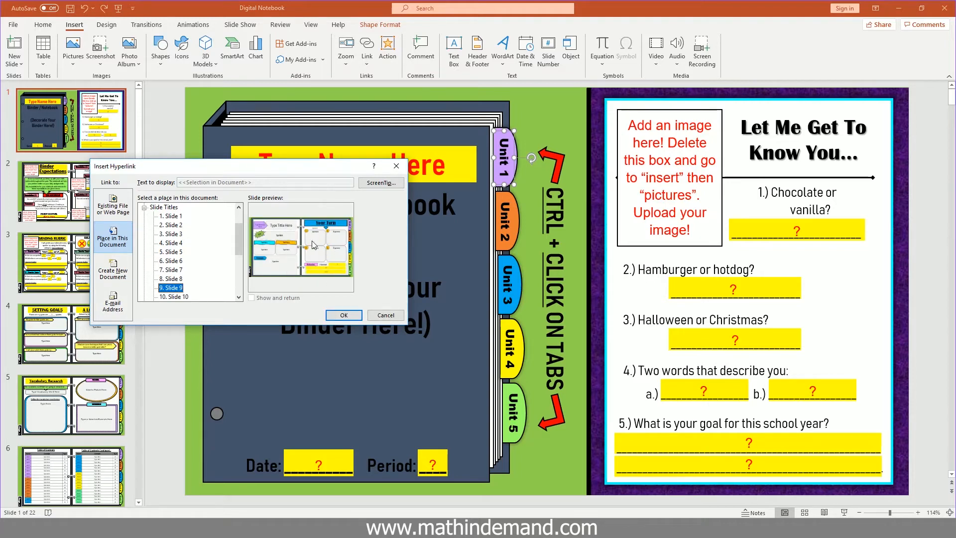
mouse_move(307, 233)
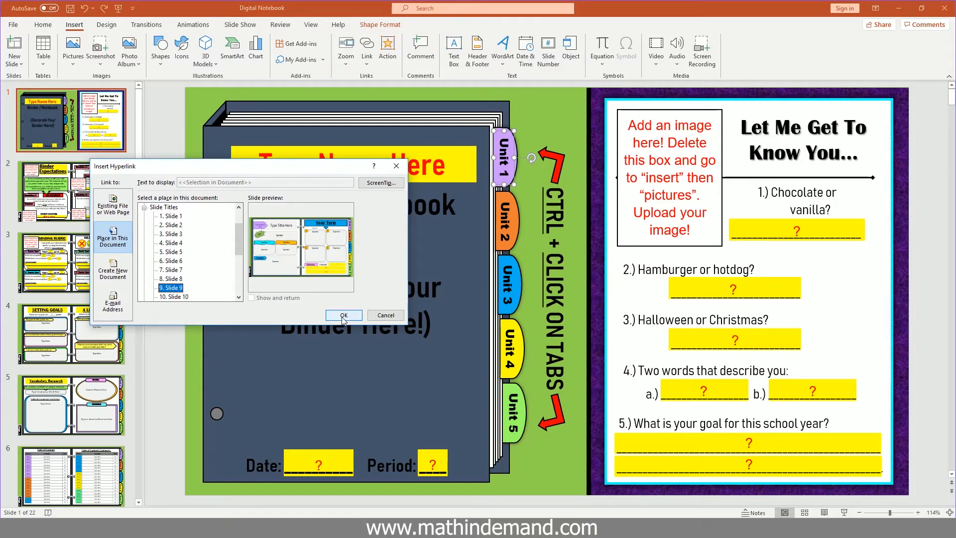
left_click(343, 315)
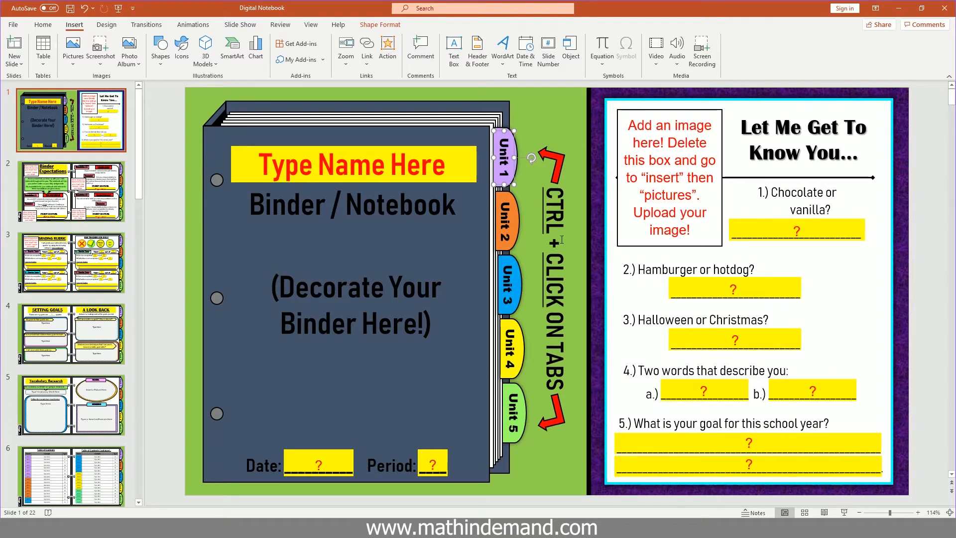
mouse_move(503, 155)
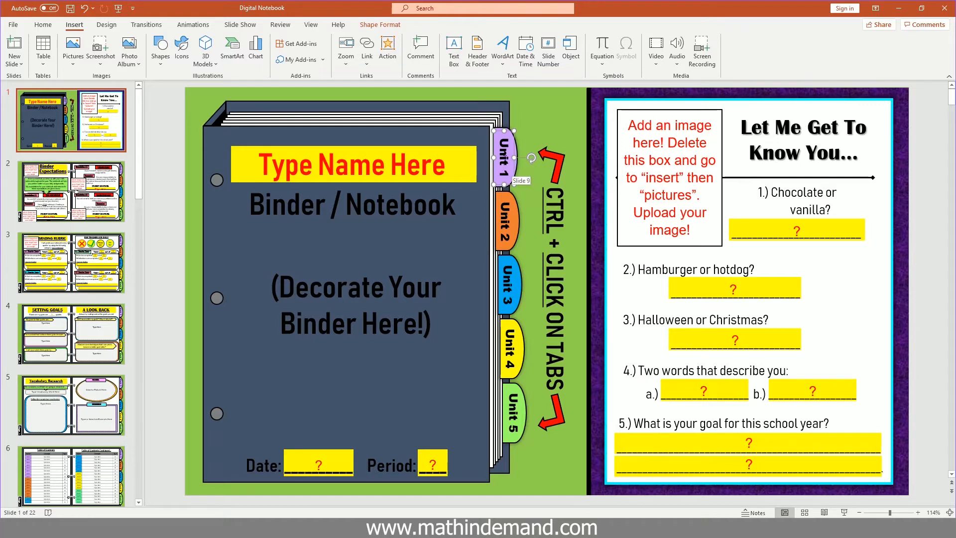
Step: Ctrl+click the Unit 1 tab to confirm it jumps to slide 9
left_click(526, 168)
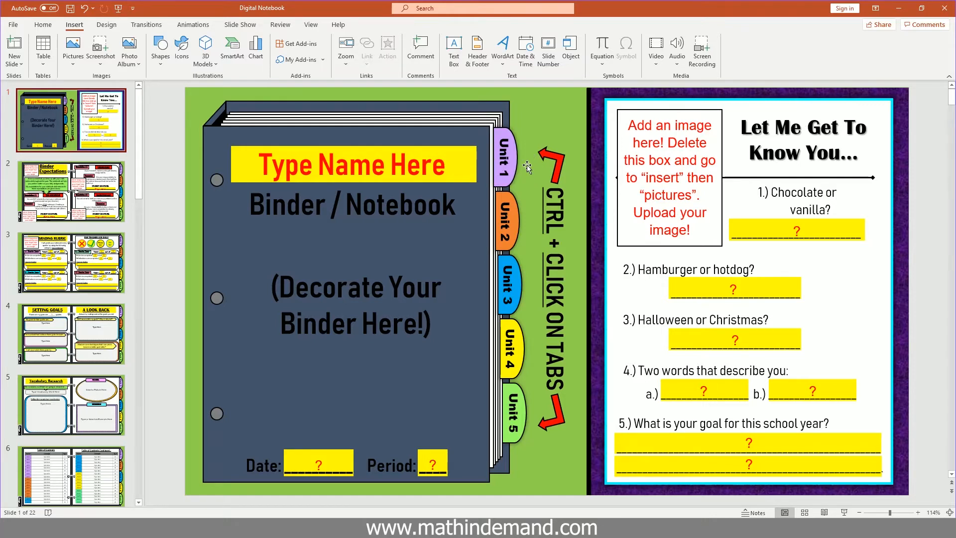
mouse_move(508, 151)
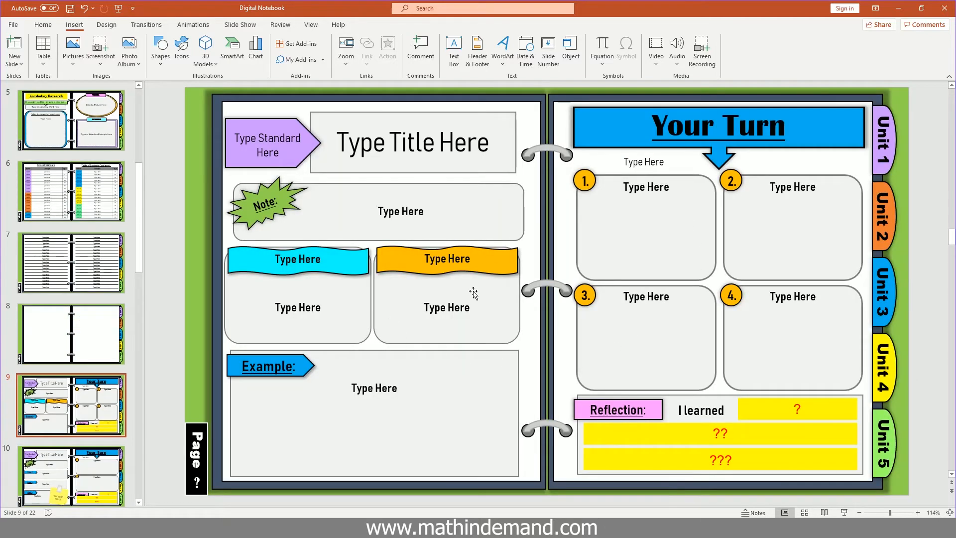
mouse_move(355, 382)
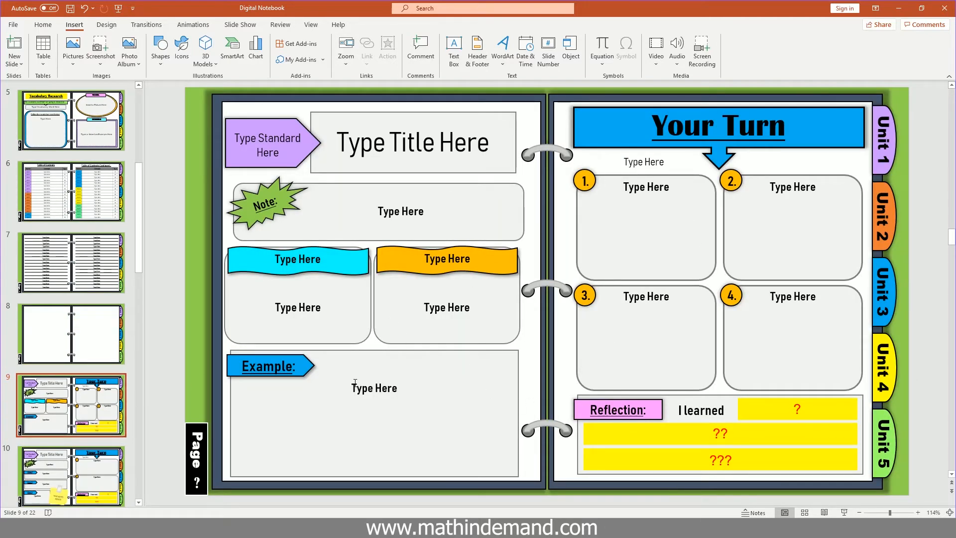
mouse_move(139, 262)
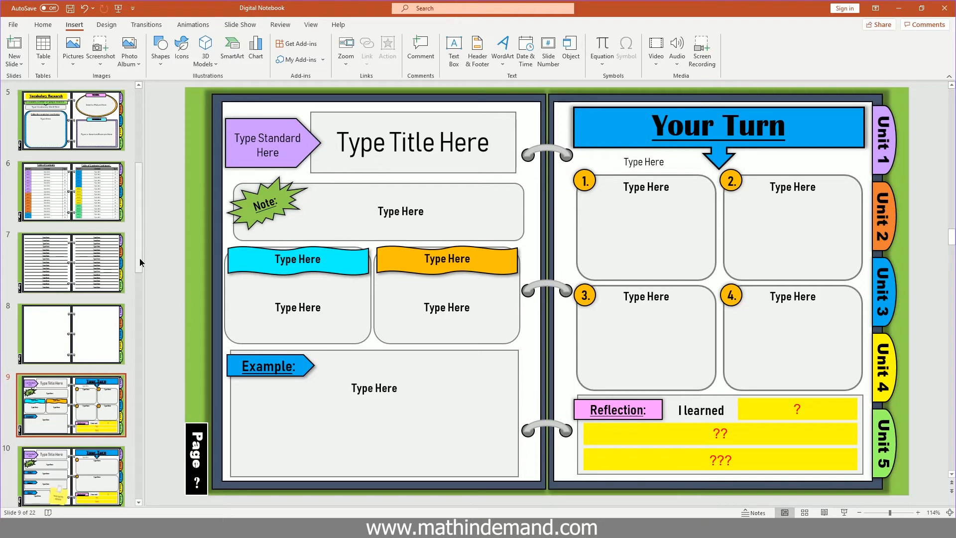
Step: Back on the cover, link the Unit 2 tab to Slide 10 in this document
left_click(72, 119)
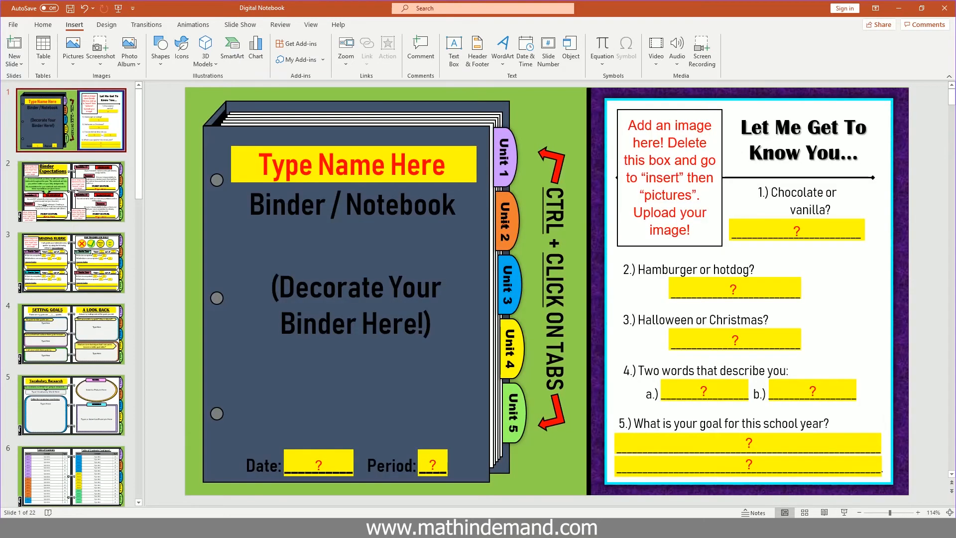
left_click(504, 220)
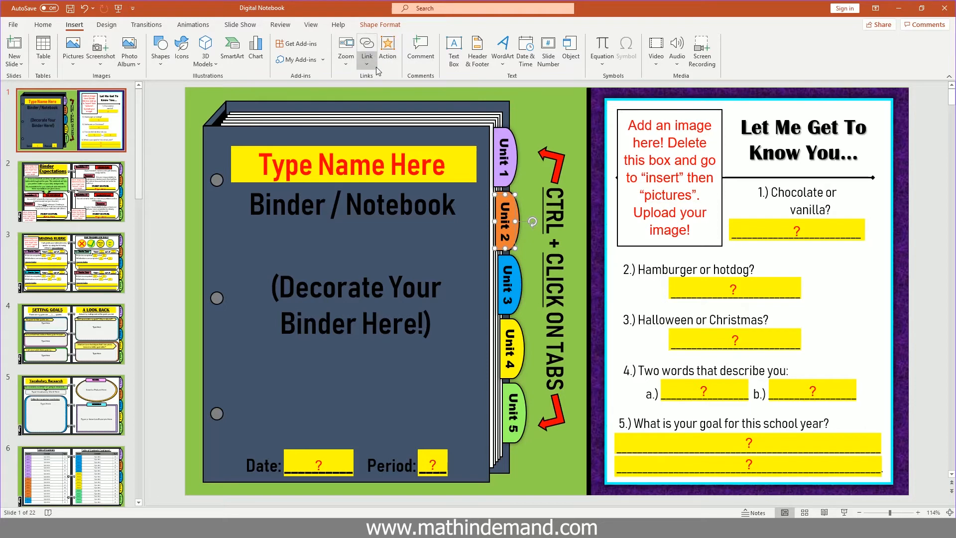
left_click(367, 48)
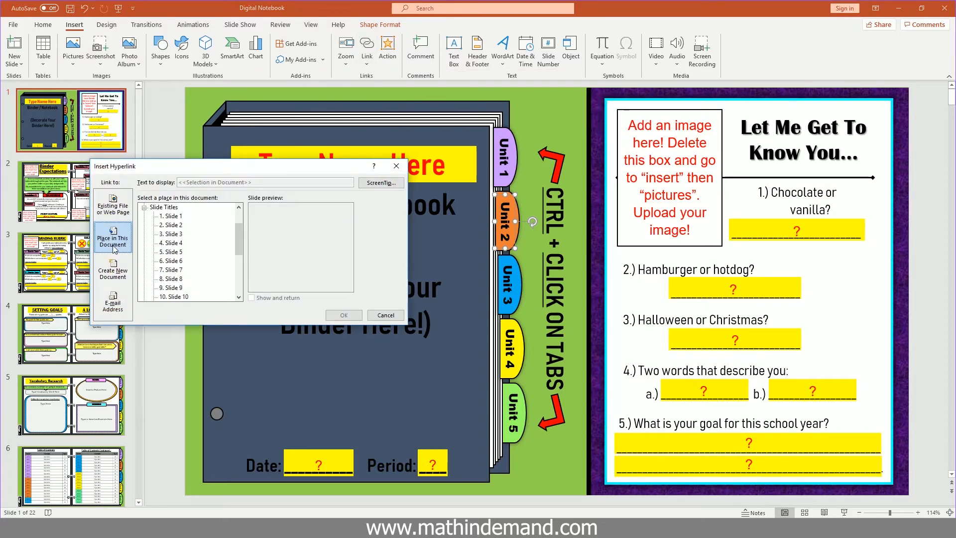
left_click(177, 270)
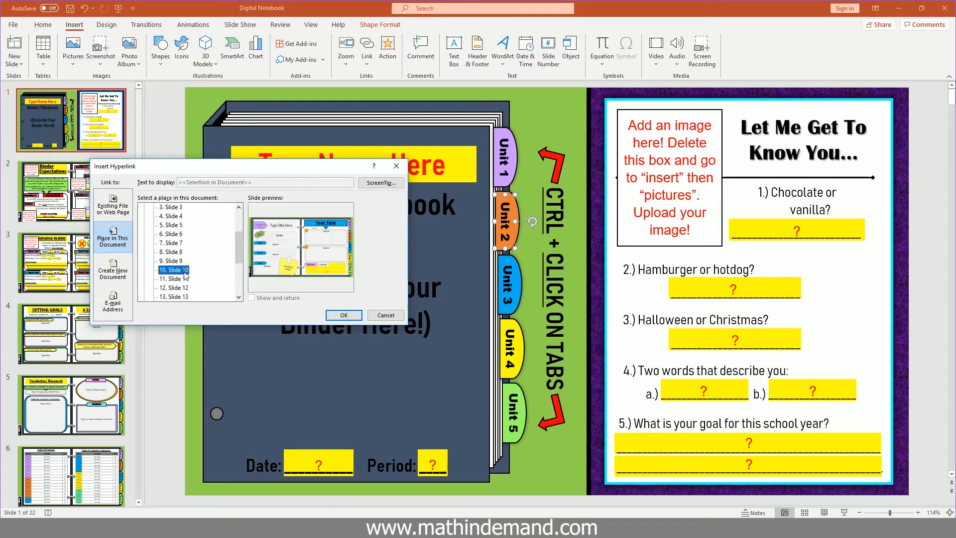
left_click(385, 315)
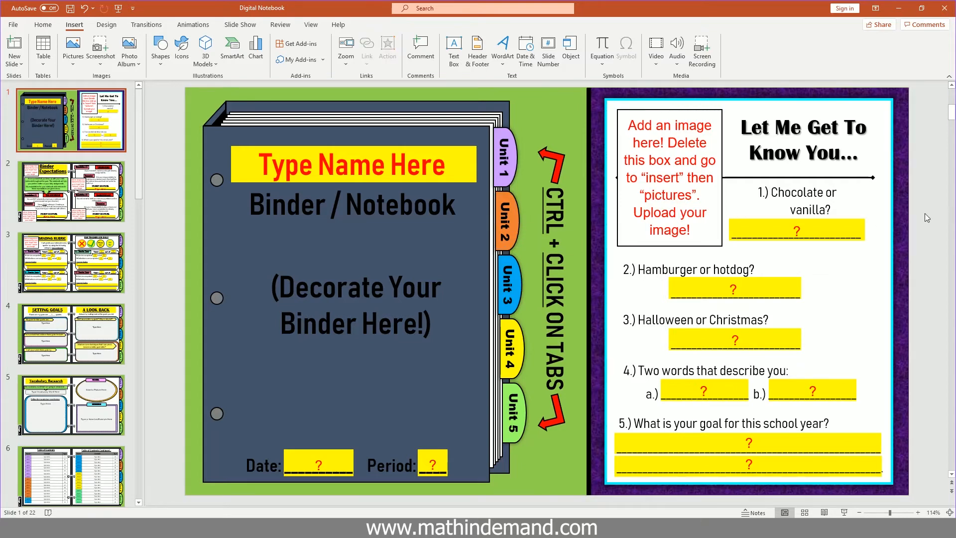
mouse_move(506, 223)
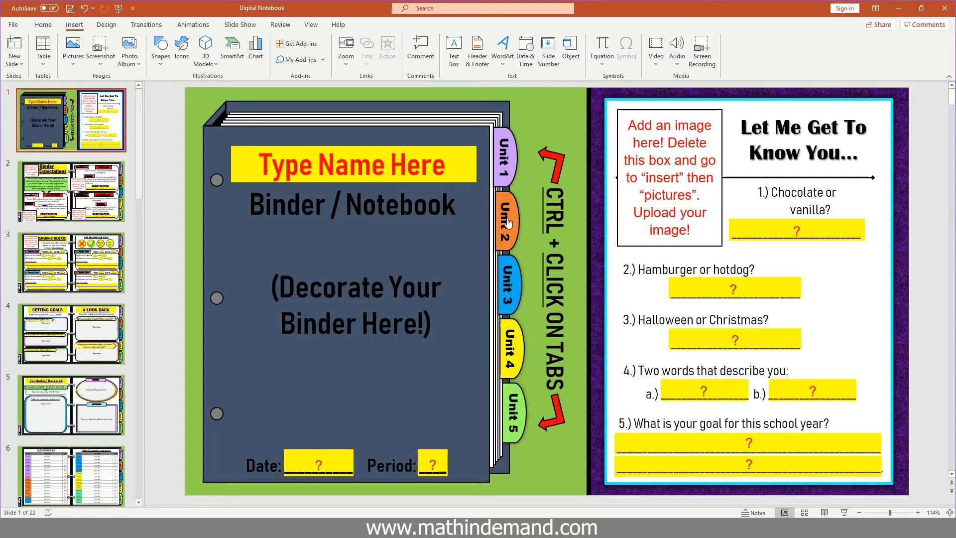
mouse_move(505, 209)
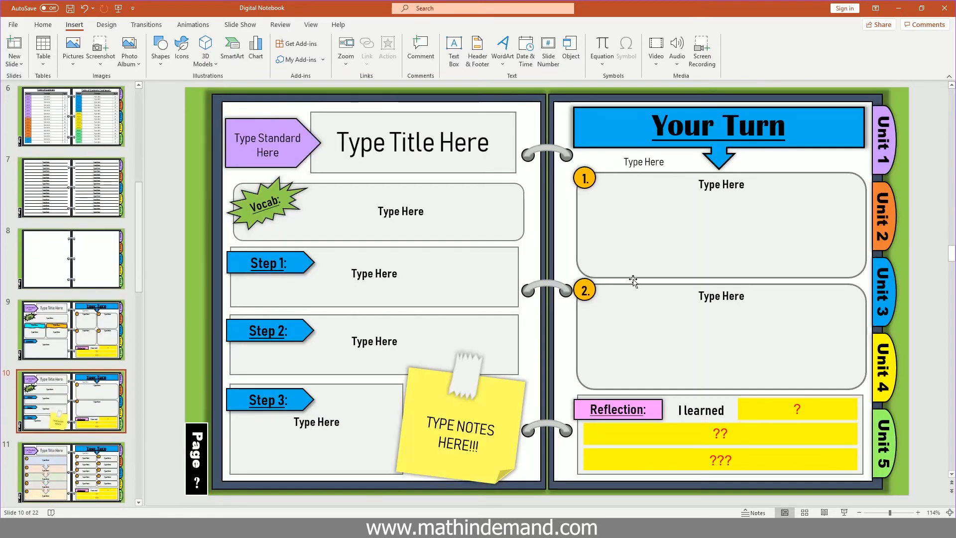
mouse_move(929, 272)
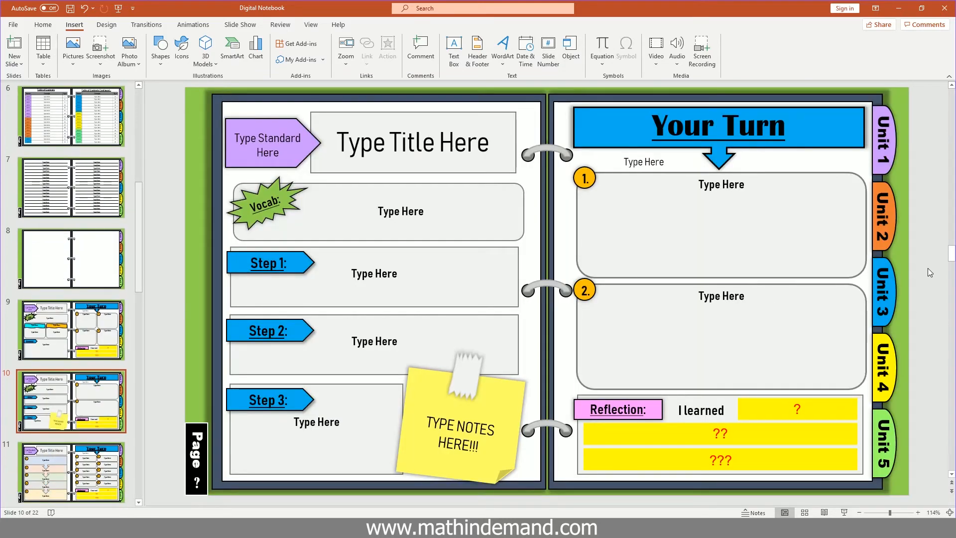
mouse_move(141, 278)
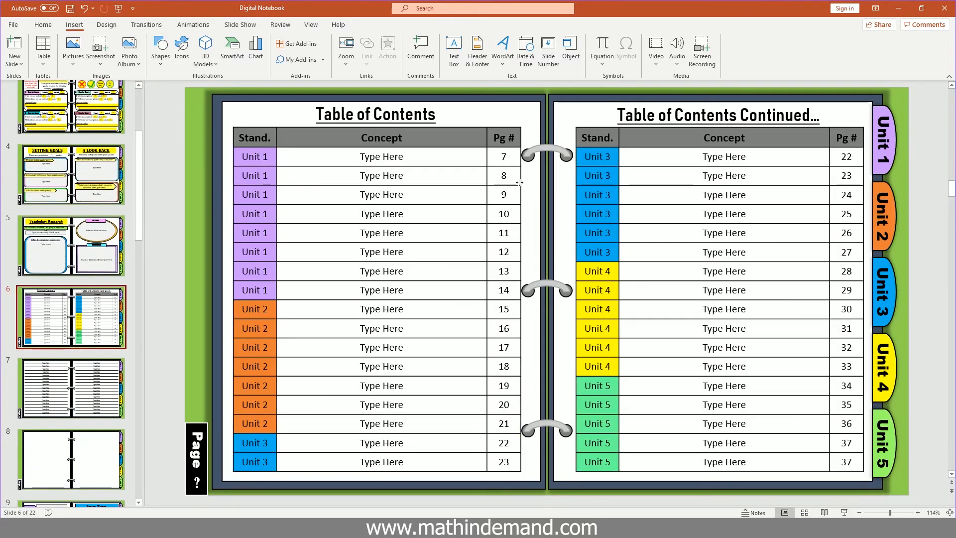
Step: On slide 6, enter 'One-Step Equations' in the first Concept cell and change page 7 to 11
left_click(380, 156)
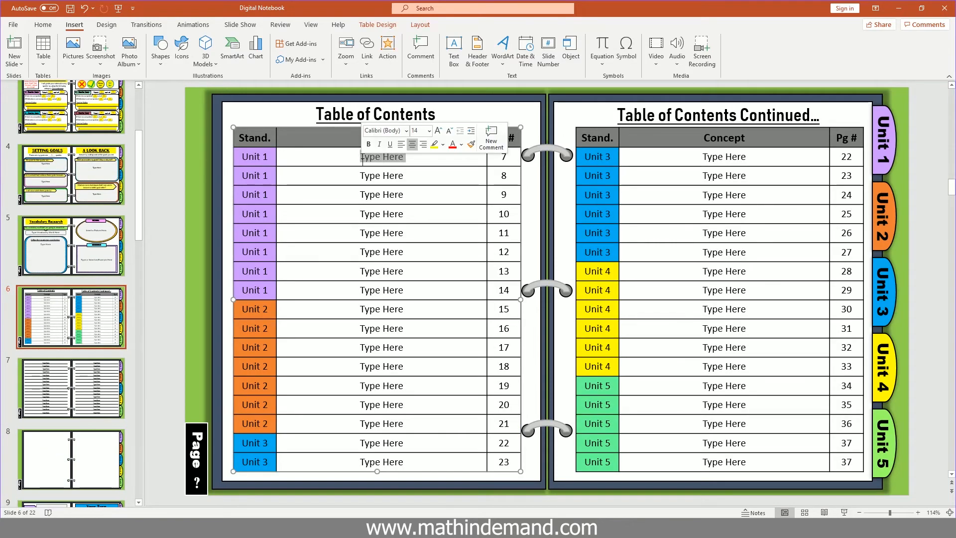
type("One-Step Equations")
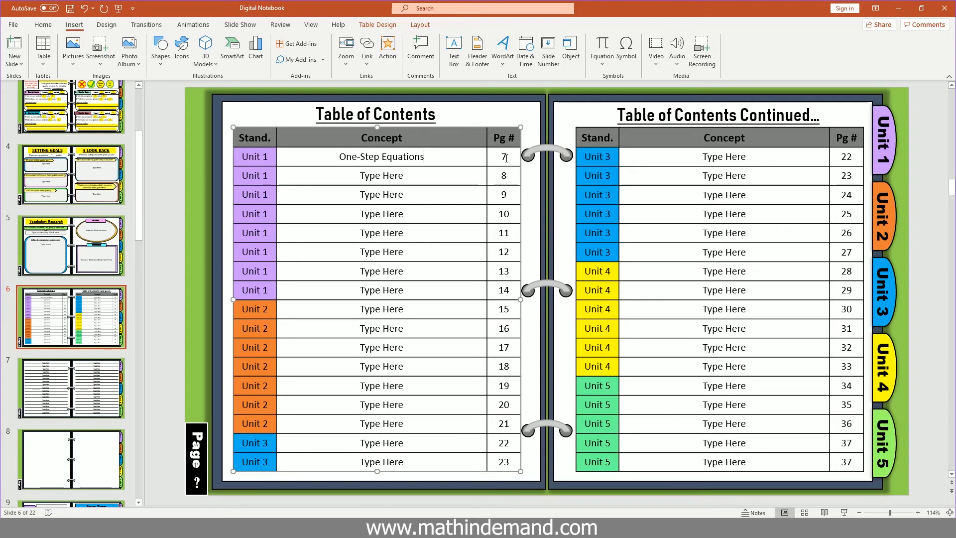
type("11")
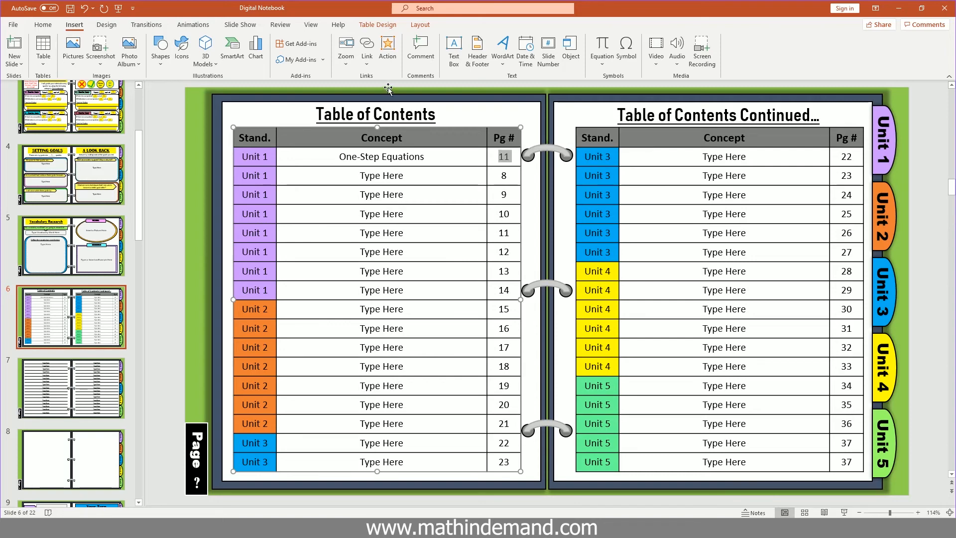
Step: Hyperlink the selected page number 11 to Slide 11 via Place in This Document
left_click(366, 49)
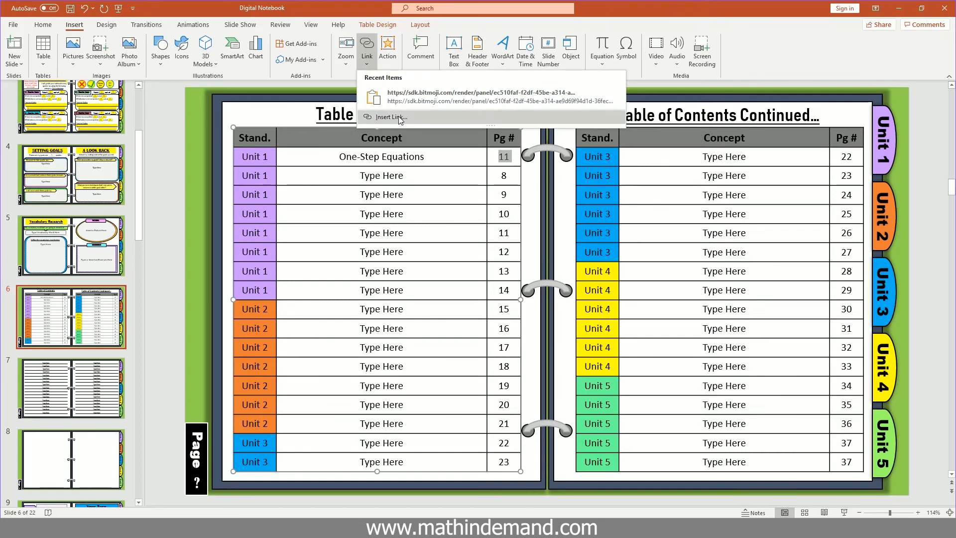
left_click(388, 117)
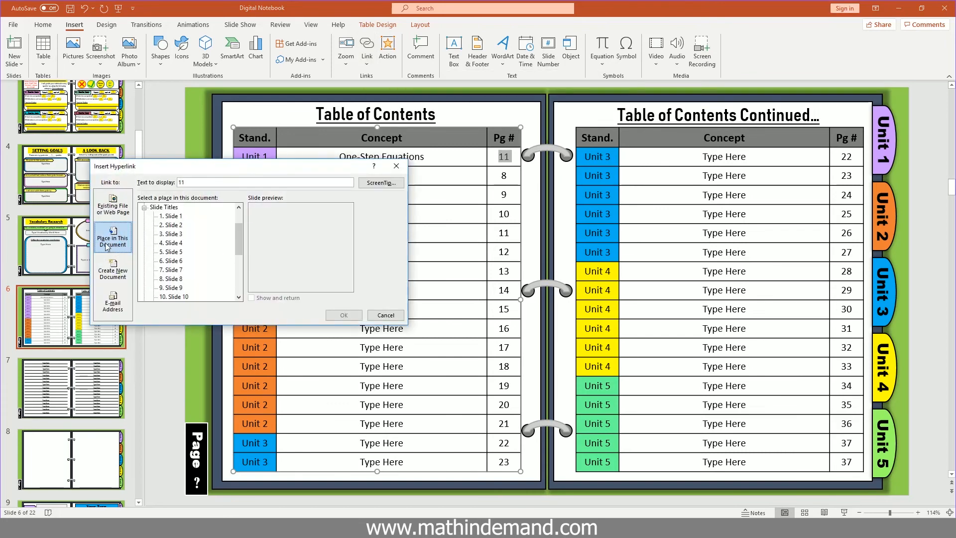
scroll("down", 3)
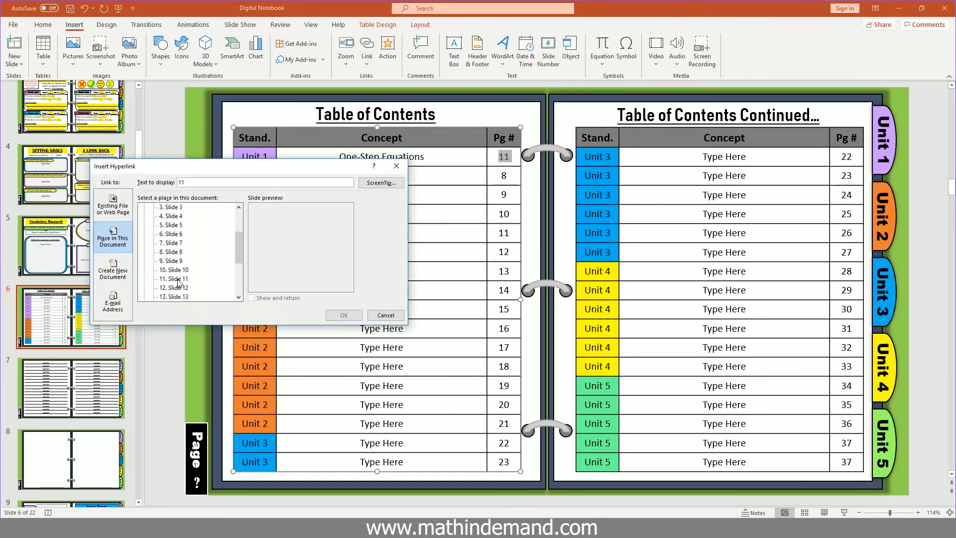
left_click(175, 279)
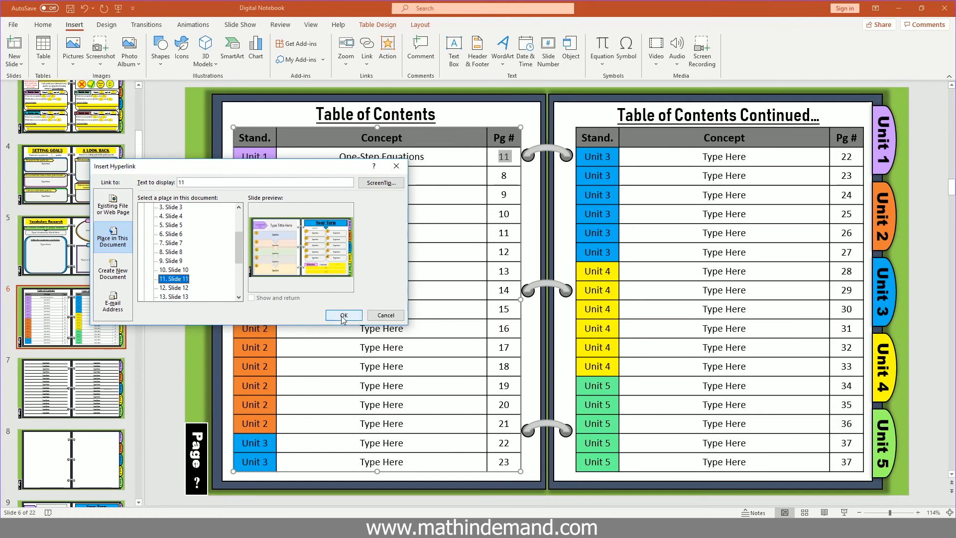
left_click(344, 315)
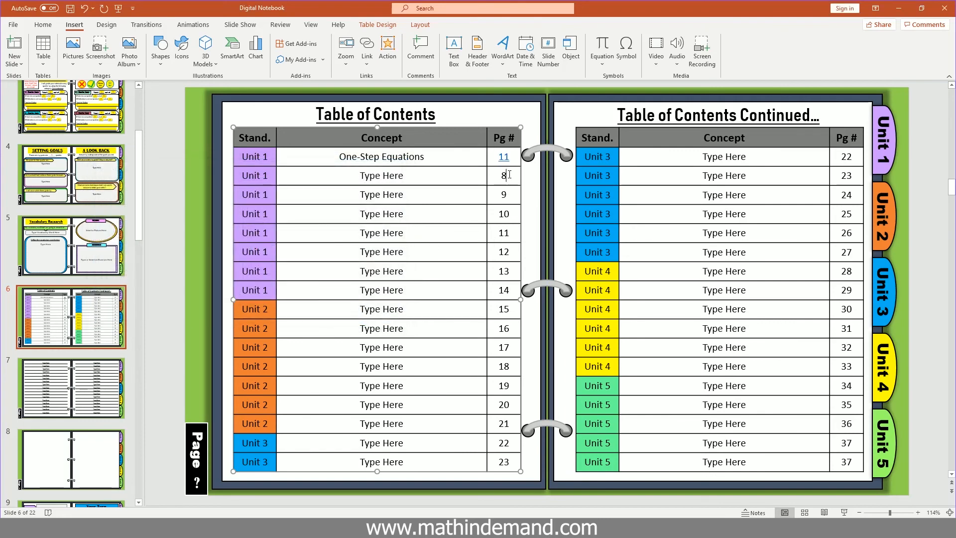
mouse_move(504, 156)
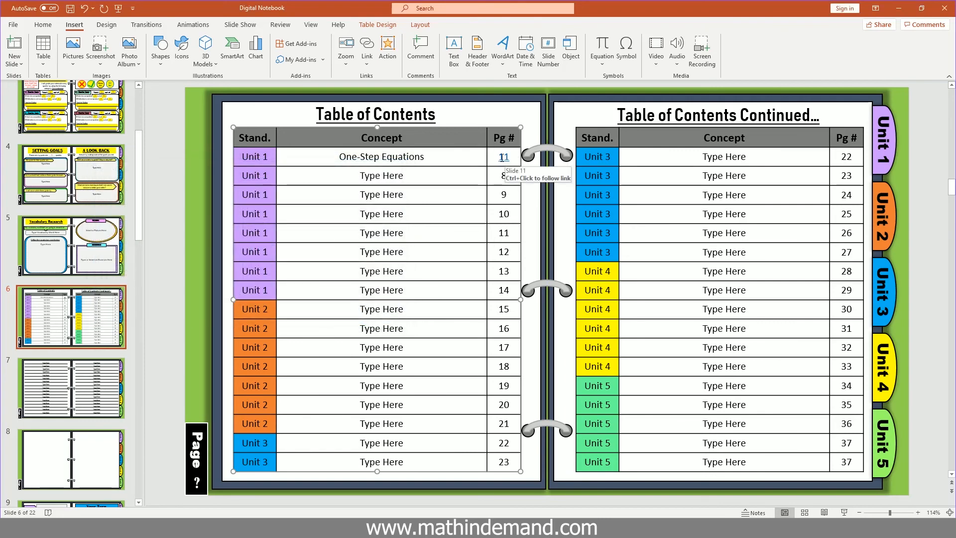